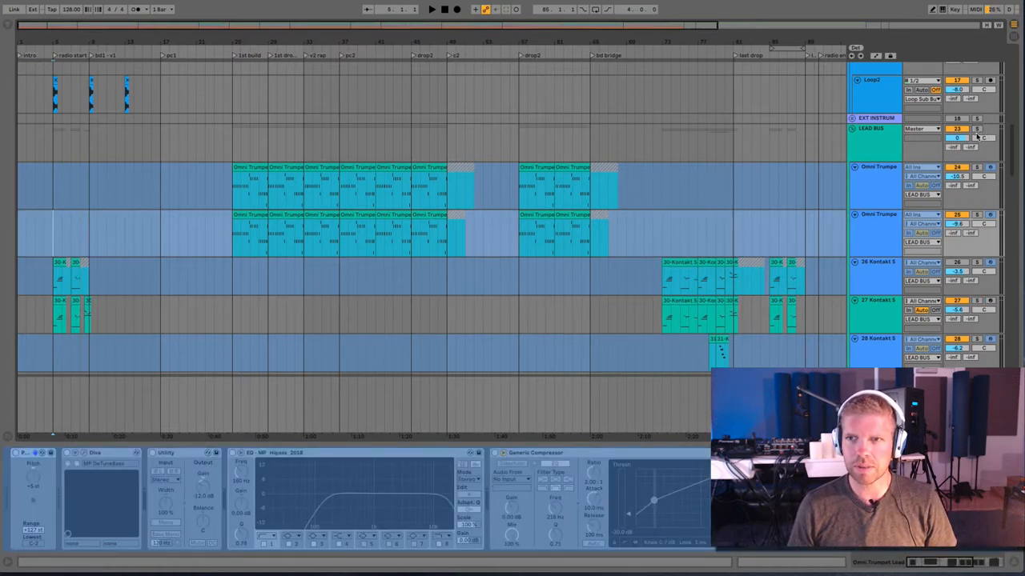
Step: Solo the Direct Trumpet lead track so the lead part plays on its own
left_click(976, 128)
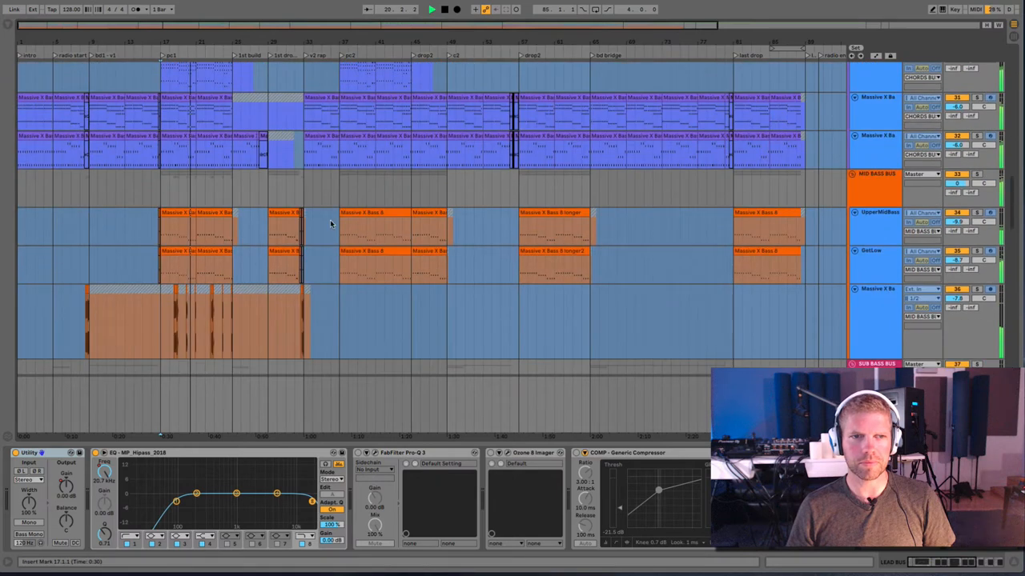
Step: Scroll down the arrangement to the MID BASS BUS and SUB BASS BUS groups
scroll("down", 3)
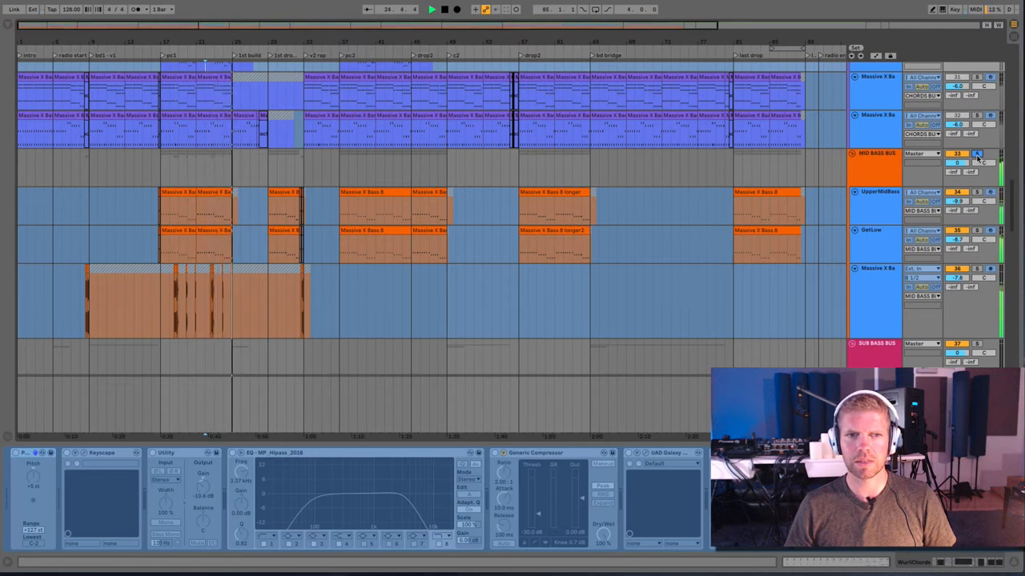
Step: Select the CHORDS BUS group and solo it so the WurliChords part plays alone
left_click(199, 254)
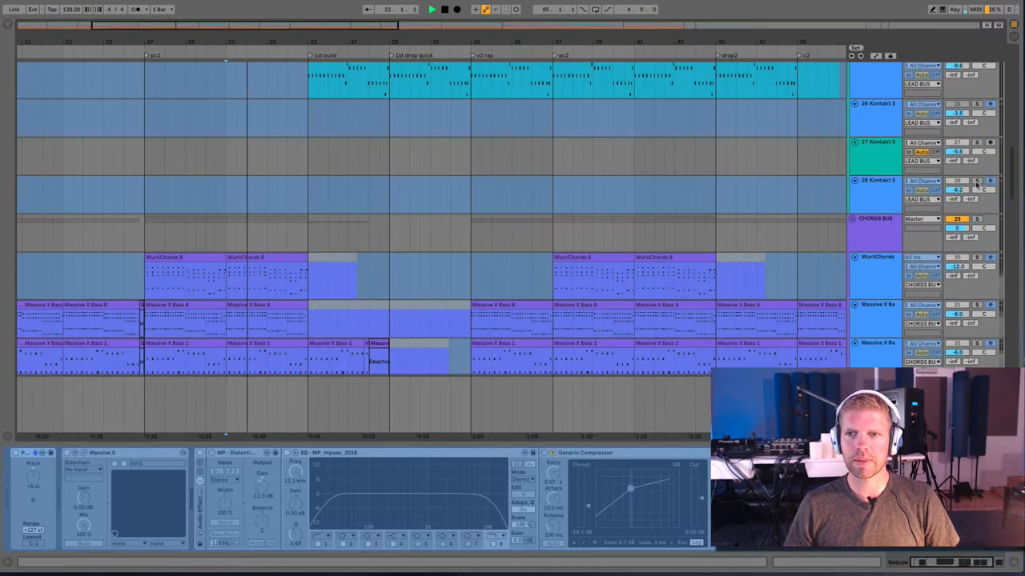
left_click(976, 221)
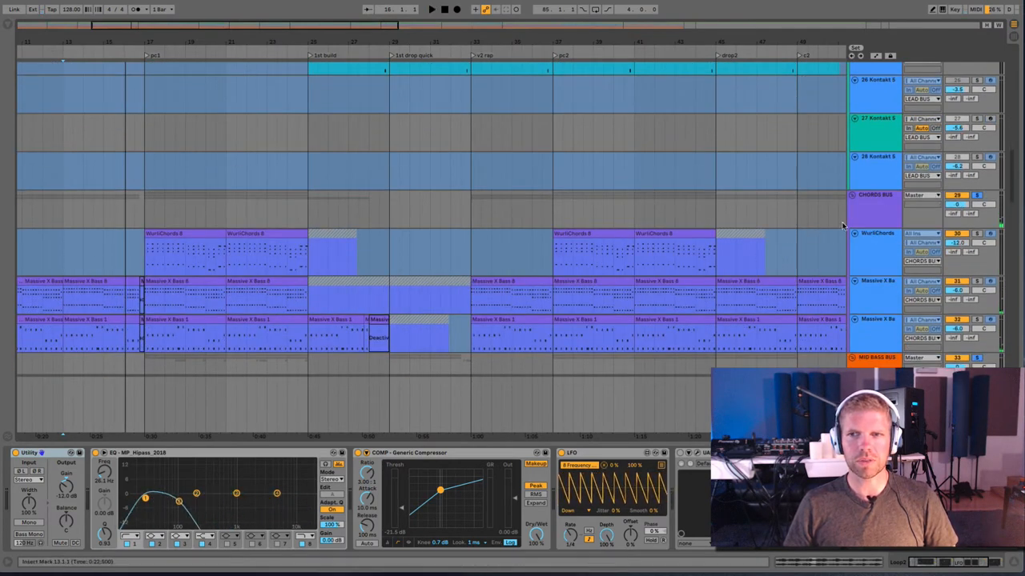
Step: Scroll down the arrangement to the Clap, Snare, Hats and Loop drum tracks
scroll("down", 3)
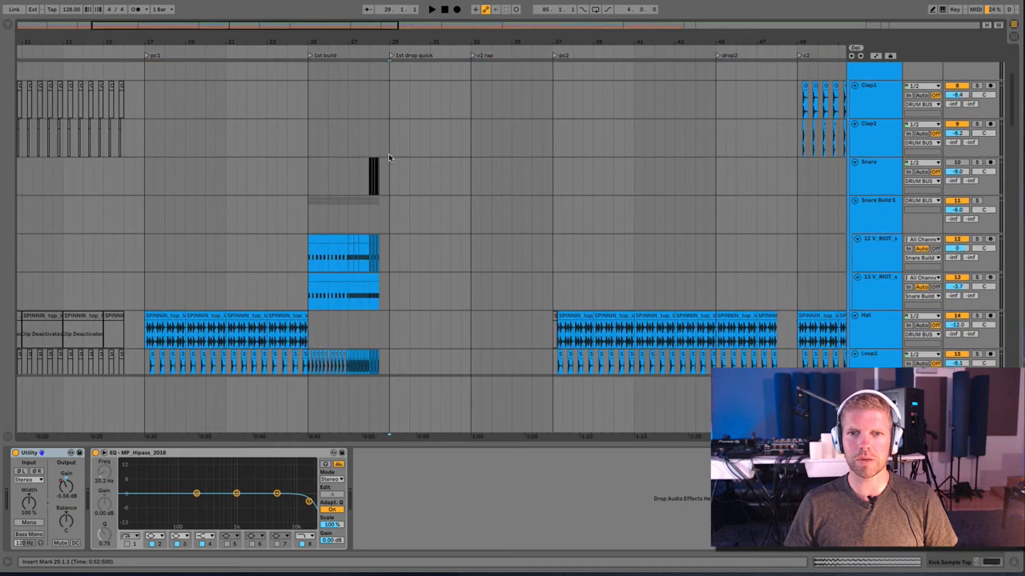
scroll("down", 3)
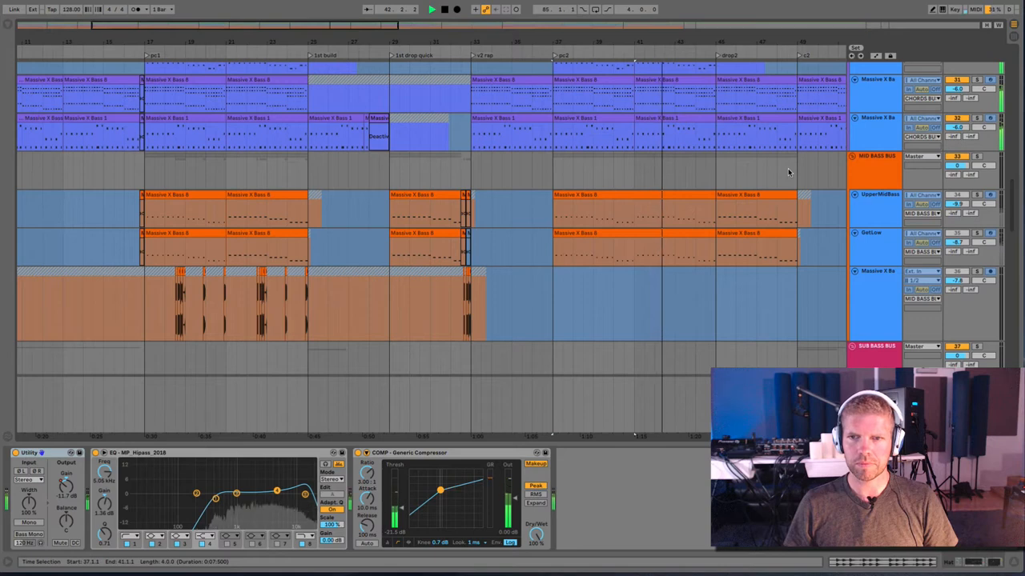
Step: Scroll down the arrangement to the vocal and vocal FX tracks and their clips
scroll("down", 3)
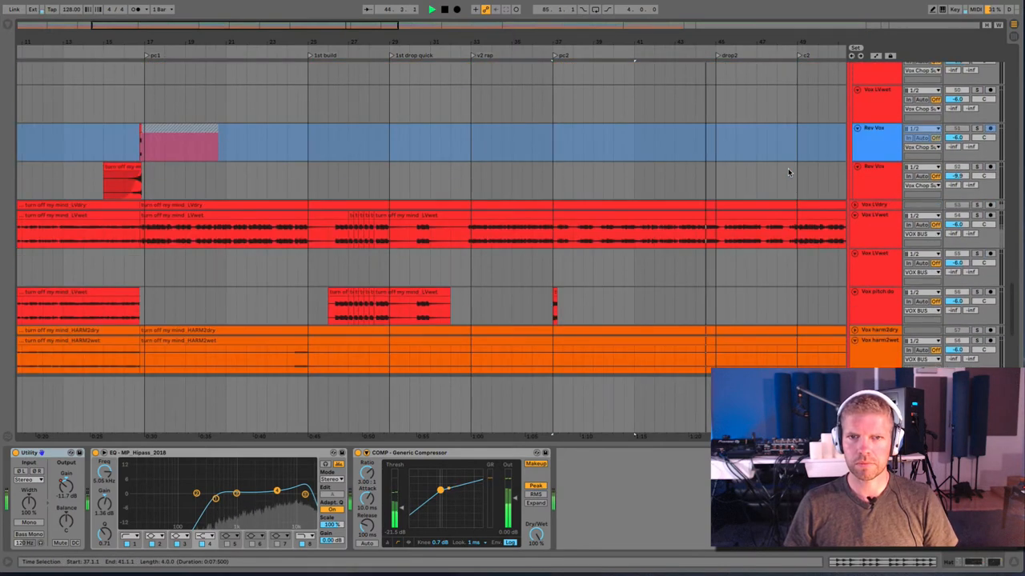
scroll("down", 3)
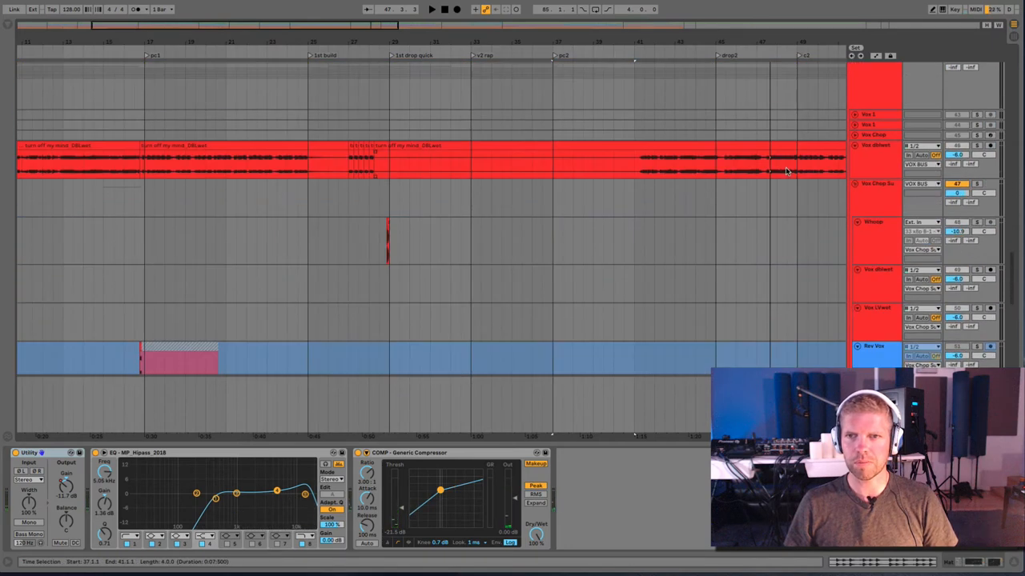
scroll("down", 3)
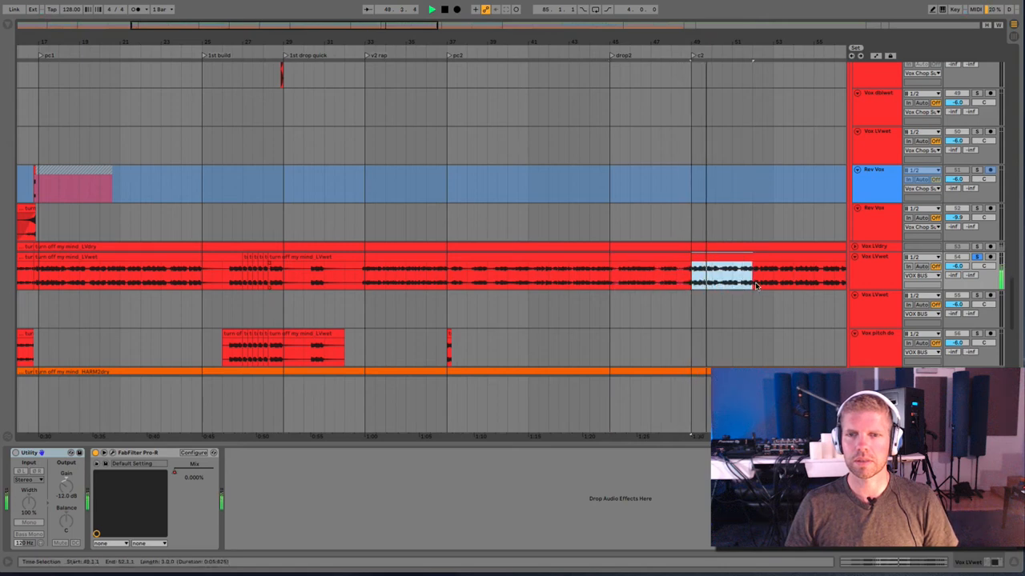
Step: Scroll the arrangement through the vocal tracks toward the trumpet, horn and chord tracks
scroll("down", 3)
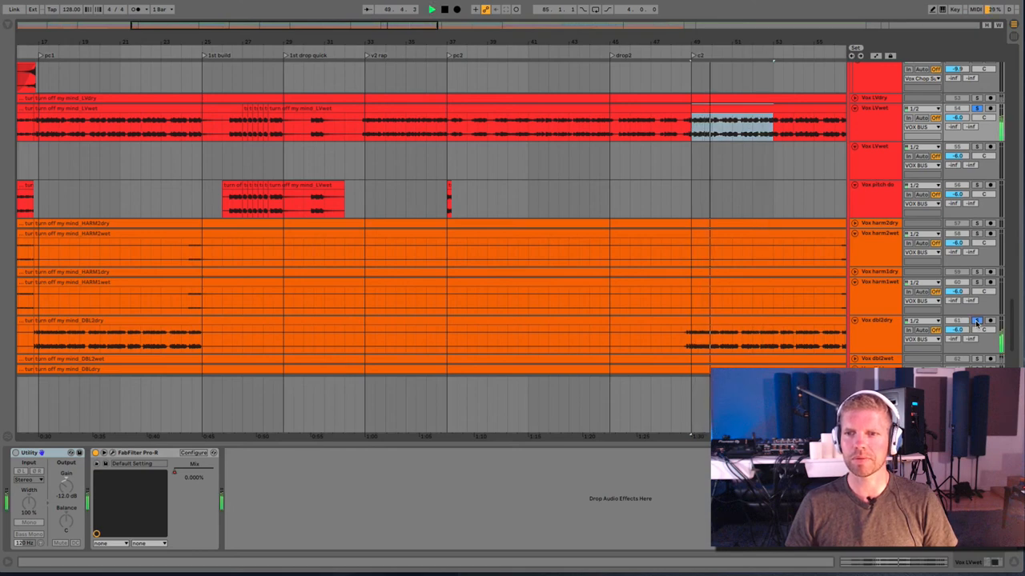
scroll("down", 3)
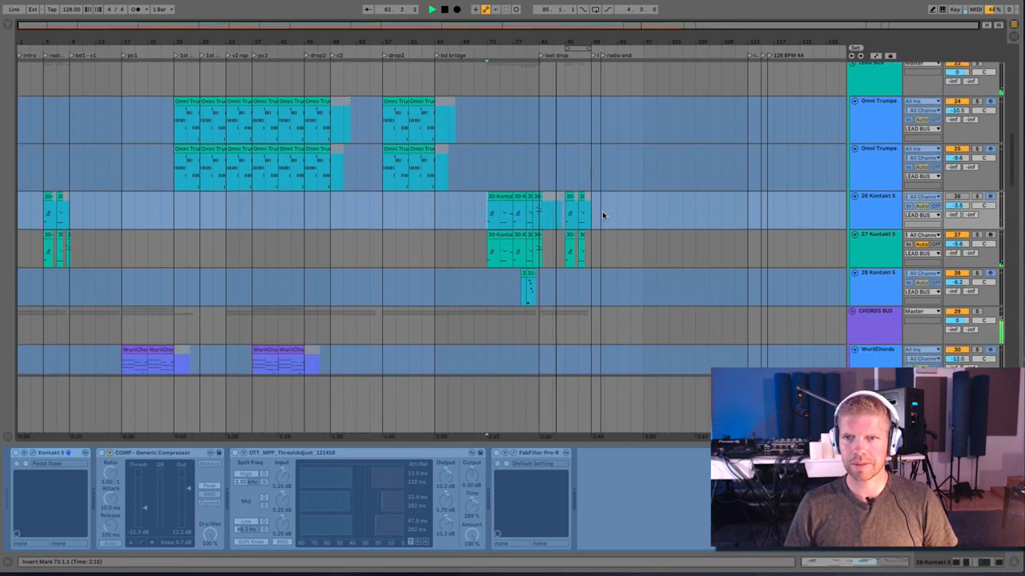
Step: Scroll past the drum and Massive X bass tracks down to the Sub Bus and vocal tracks
scroll("down", 3)
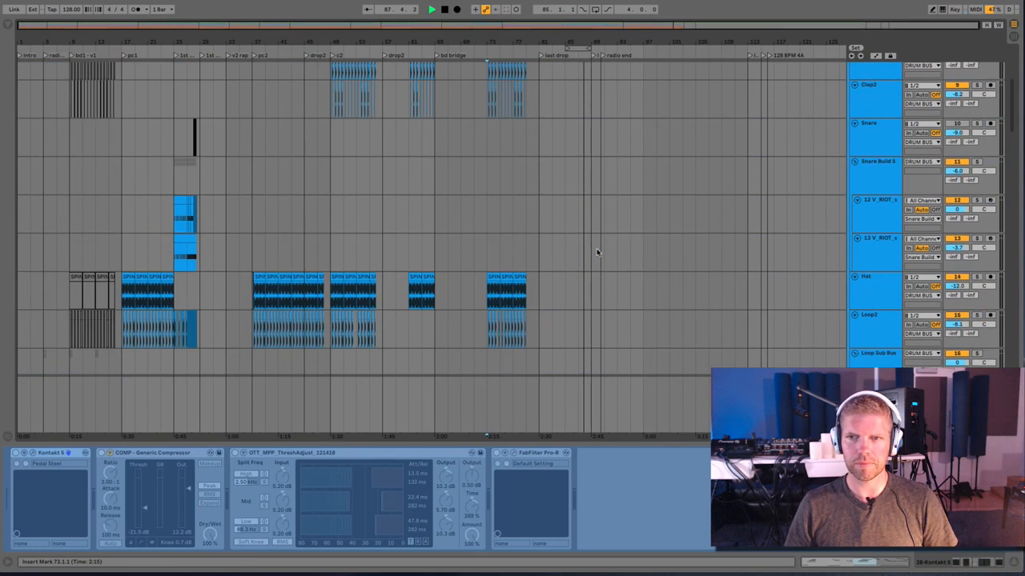
scroll("down", 3)
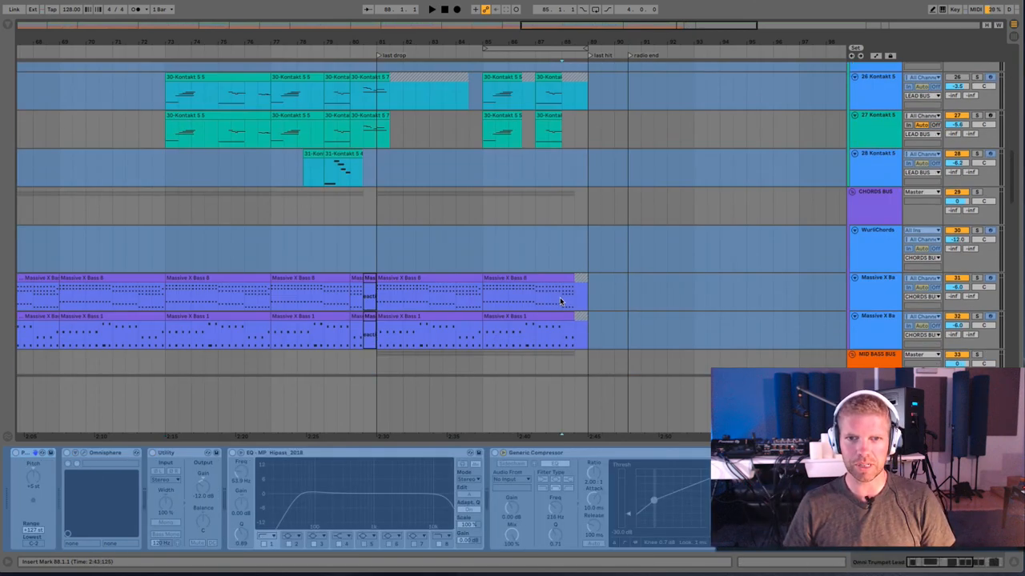
scroll("down", 3)
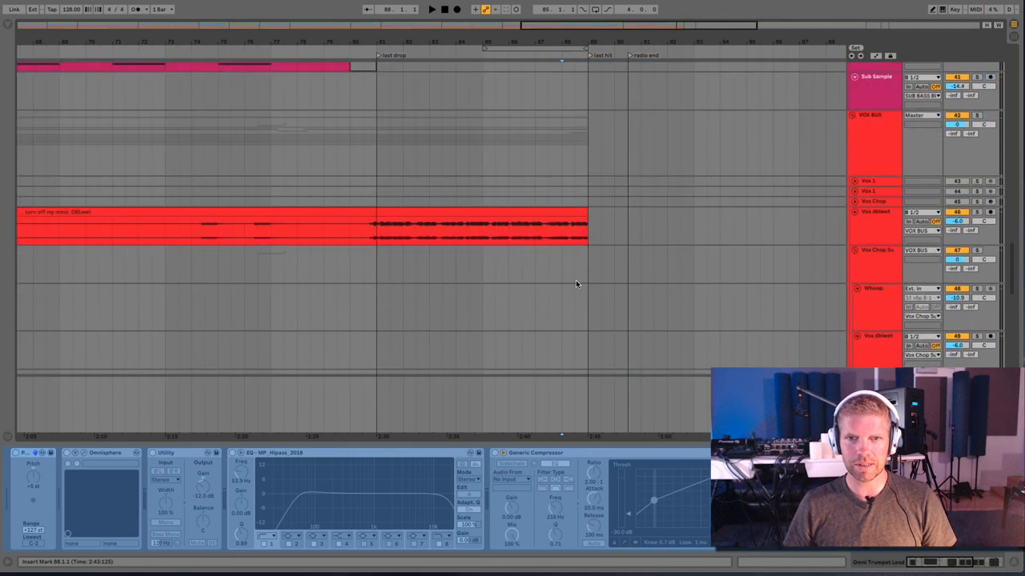